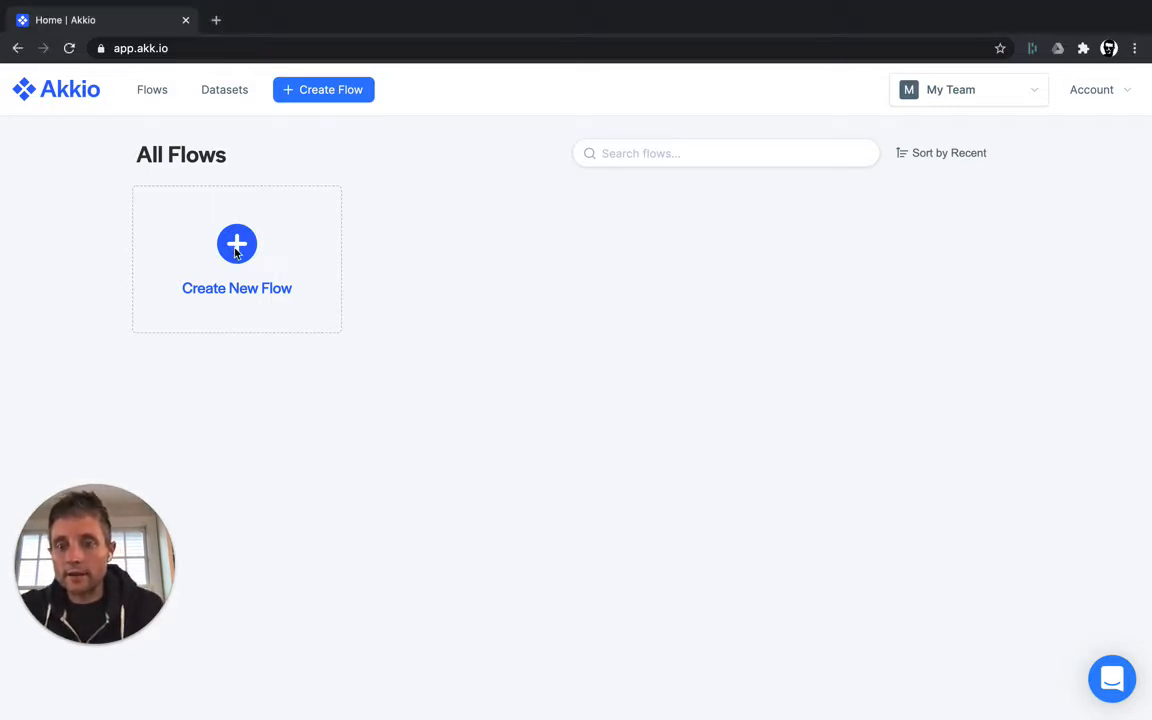
Create a new flow from the All Flows page, landing in the Flow Editor
{"action": "left_click", "coordinate": [236, 244]}
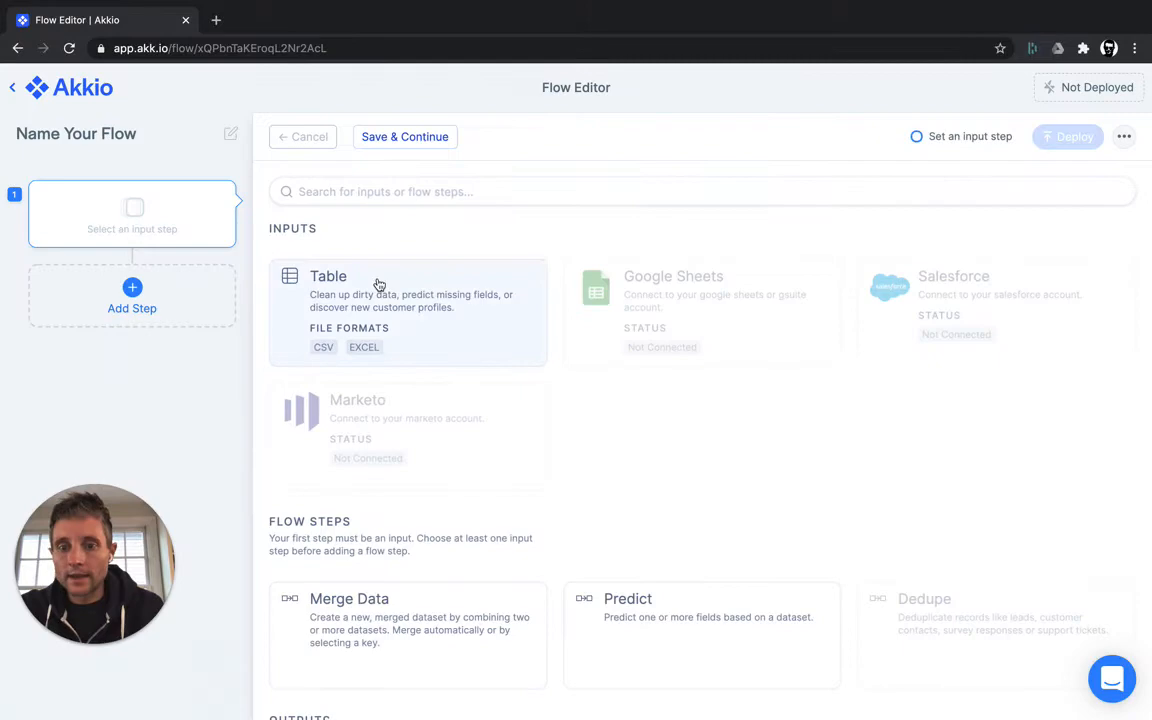
Choose Table as the input source and load the creditcard.csv dataset
{"action": "left_click", "coordinate": [328, 276]}
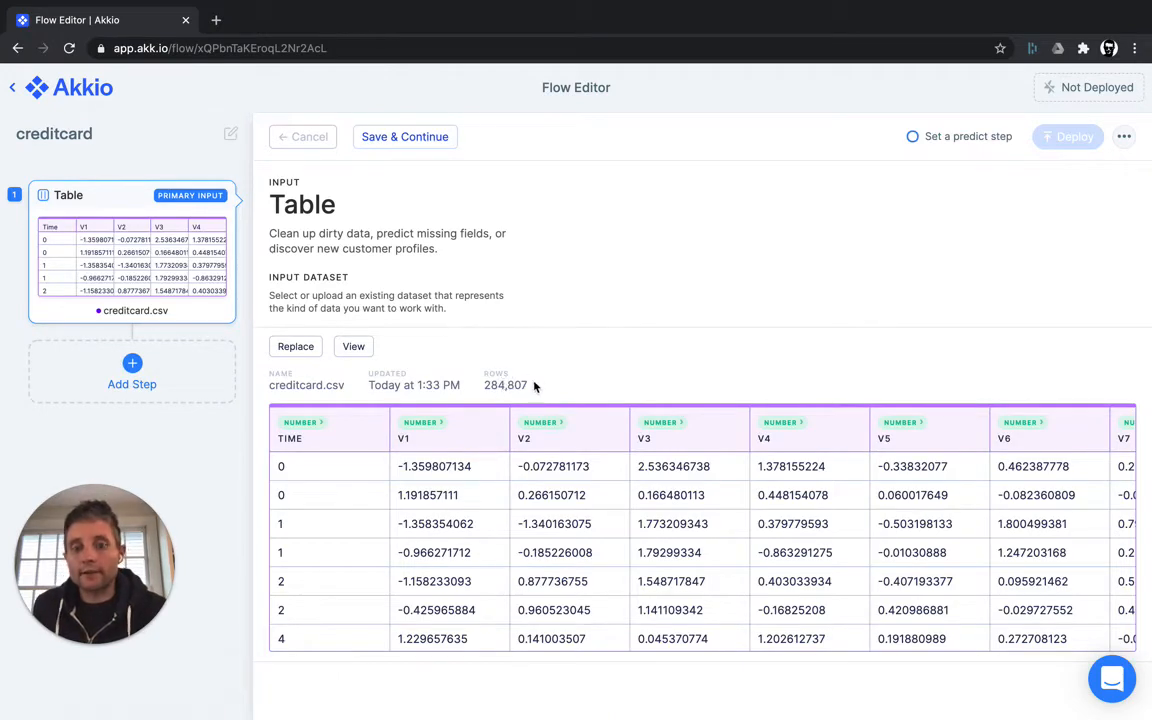
{"action": "mouse_move", "coordinate": [672, 492]}
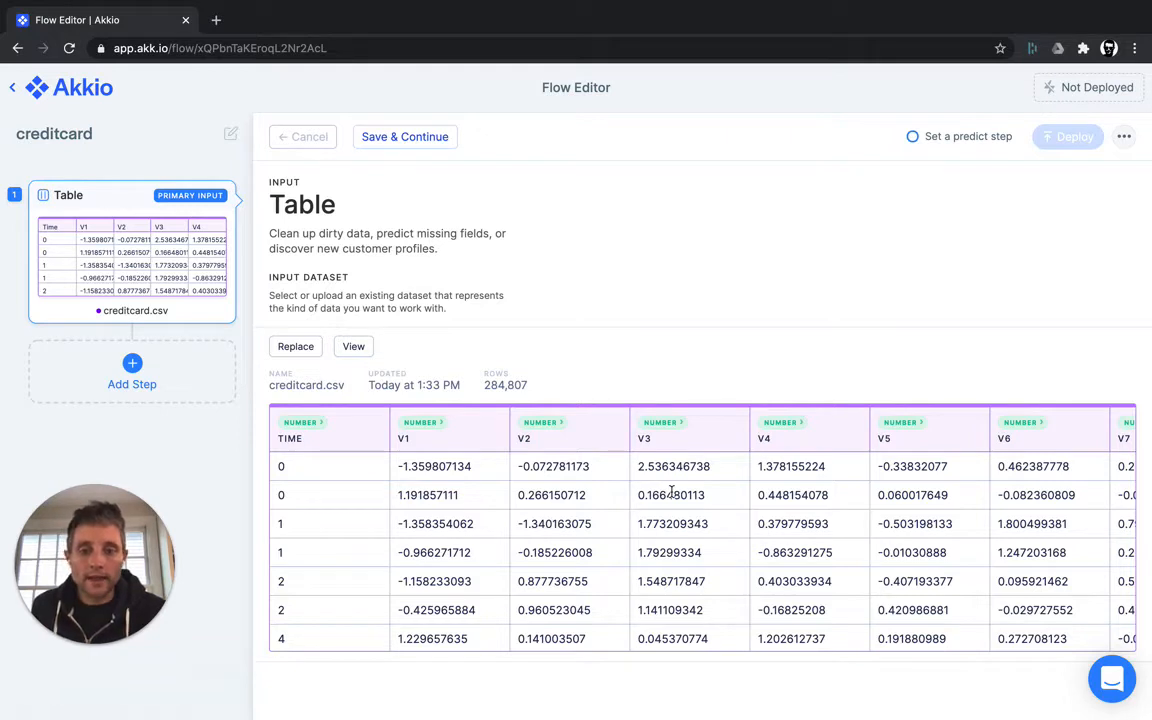
{"action": "mouse_move", "coordinate": [730, 476]}
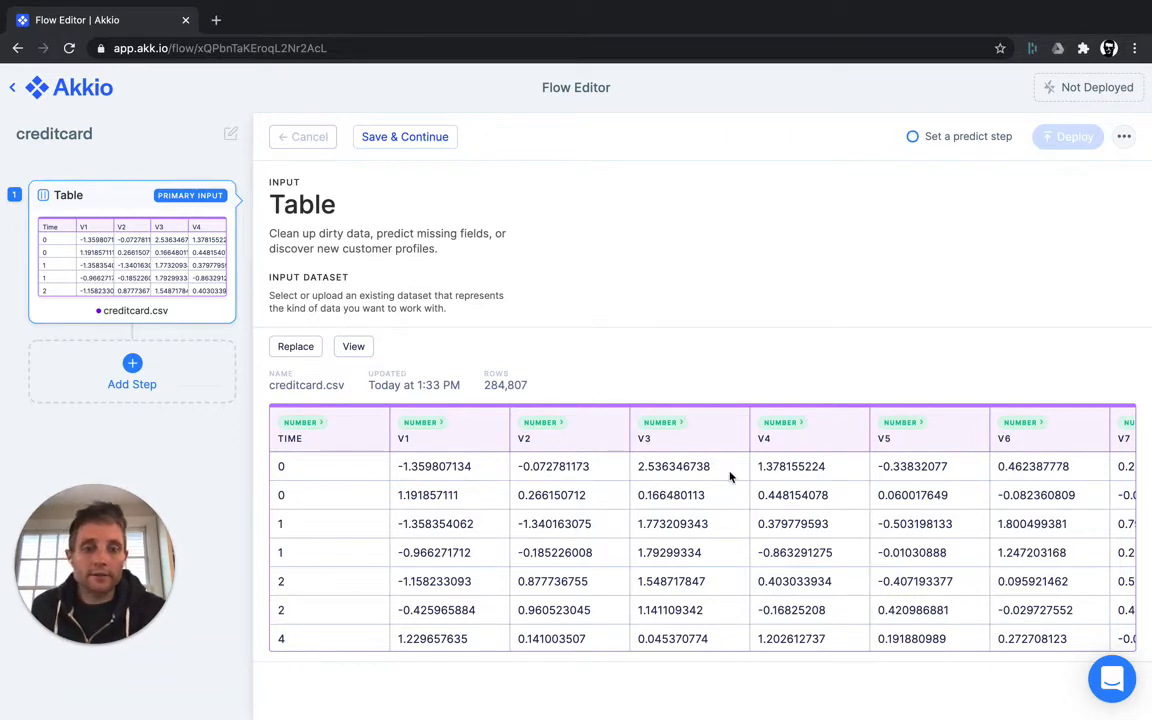
{"action": "mouse_move", "coordinate": [464, 524]}
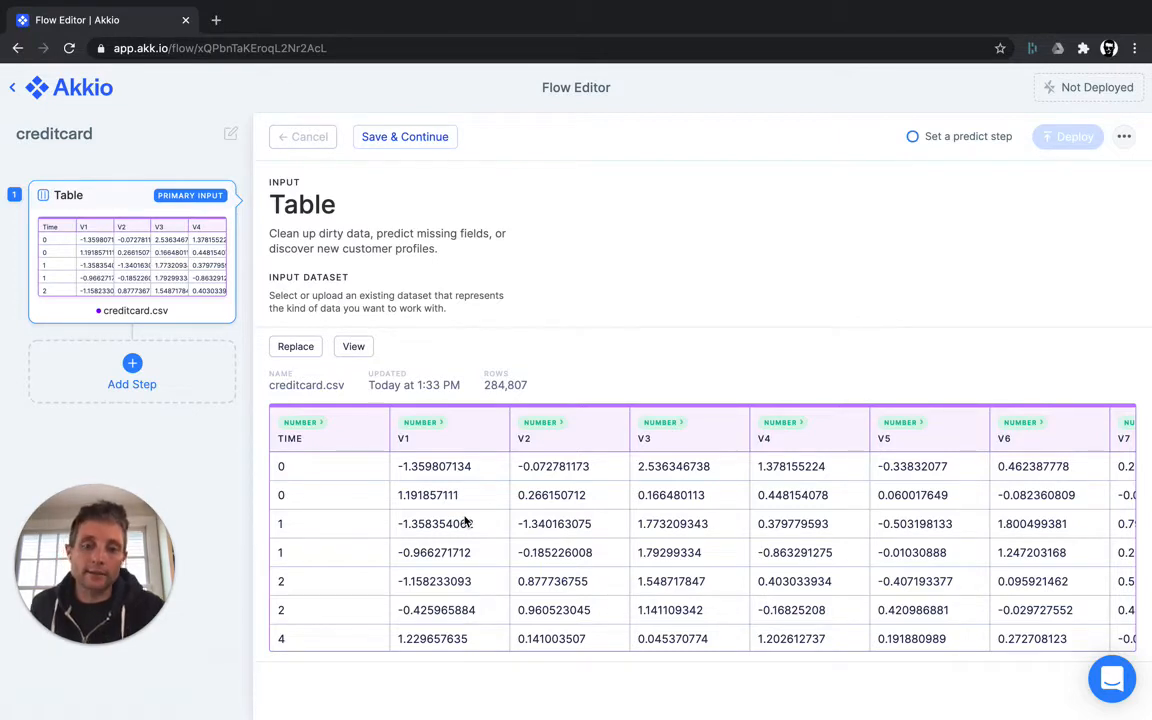
{"action": "mouse_move", "coordinate": [624, 510]}
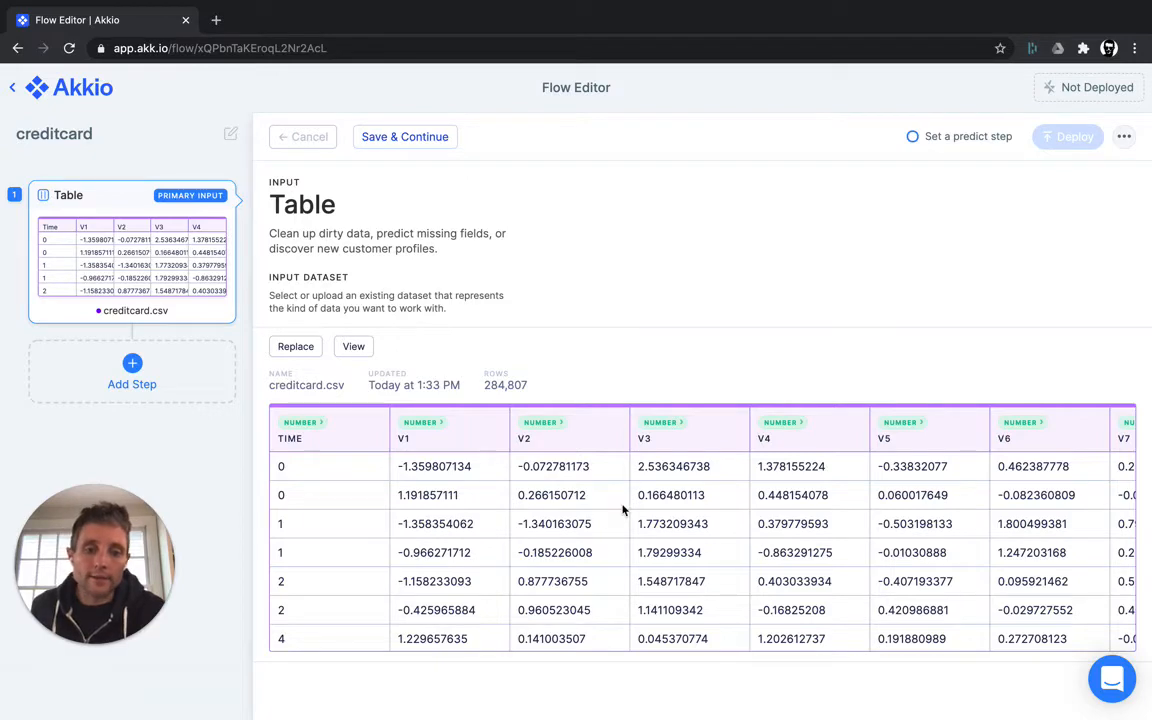
{"action": "scroll", "scroll_direction": "right", "scroll_amount": 3}
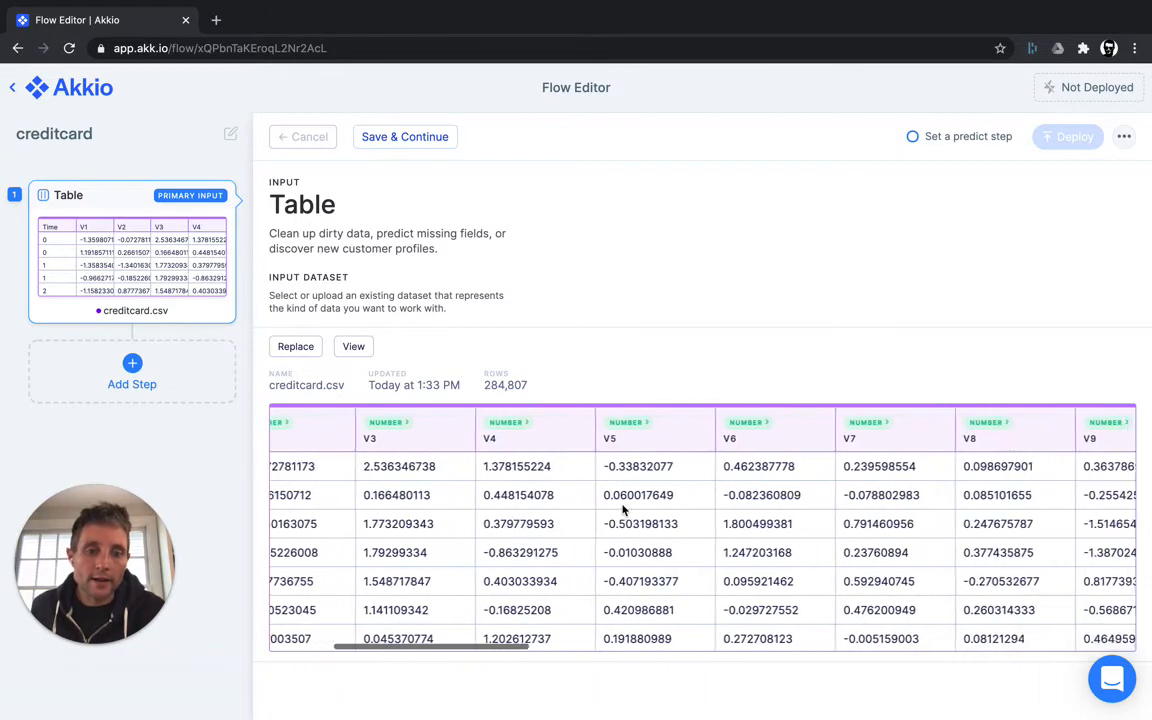
{"action": "scroll", "scroll_direction": "right", "scroll_amount": 3}
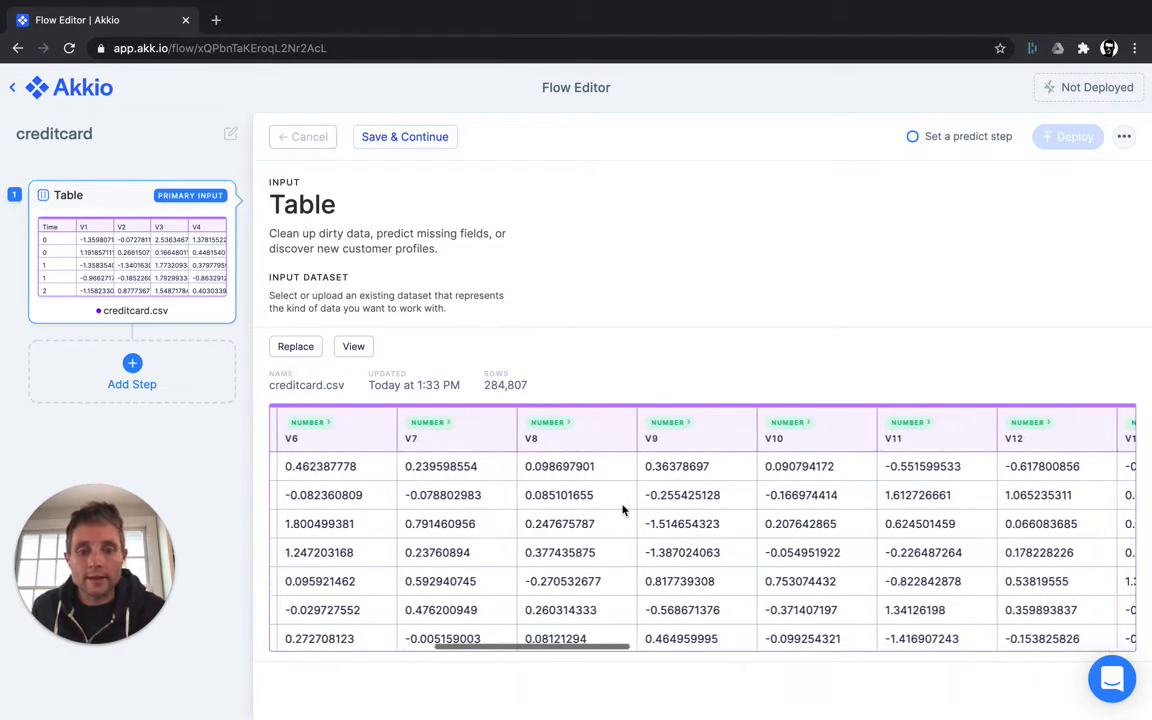
{"action": "scroll", "scroll_direction": "right", "scroll_amount": 3}
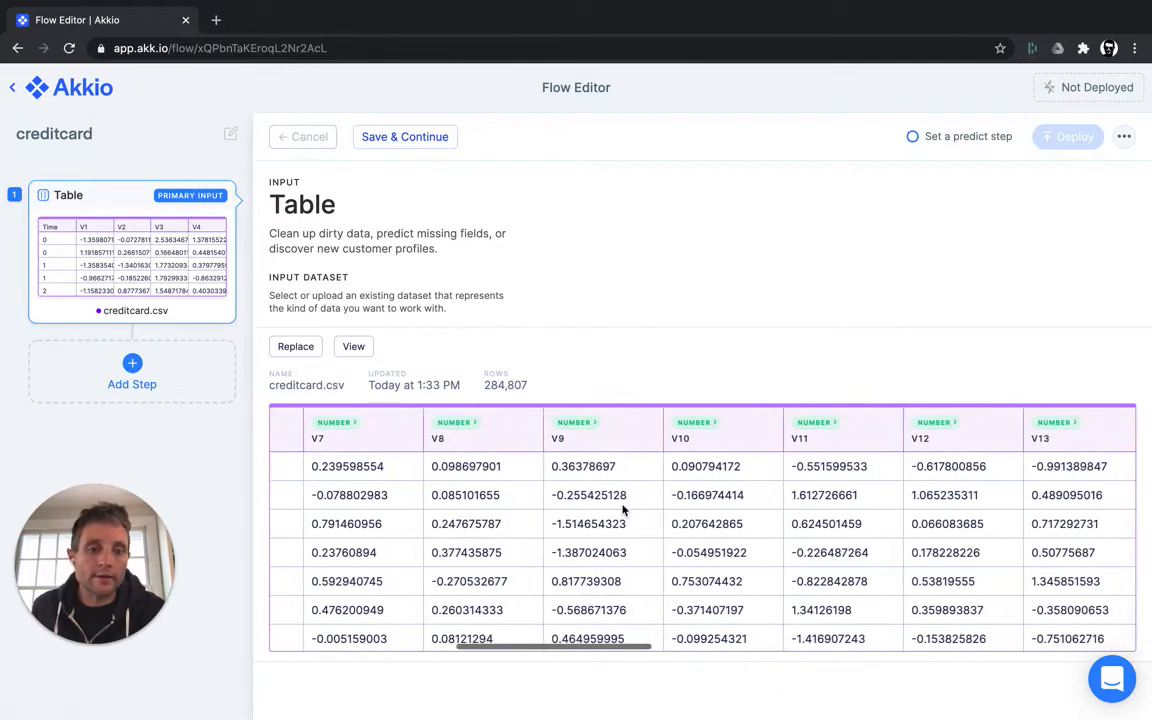
{"action": "scroll", "scroll_direction": "right", "scroll_amount": 3}
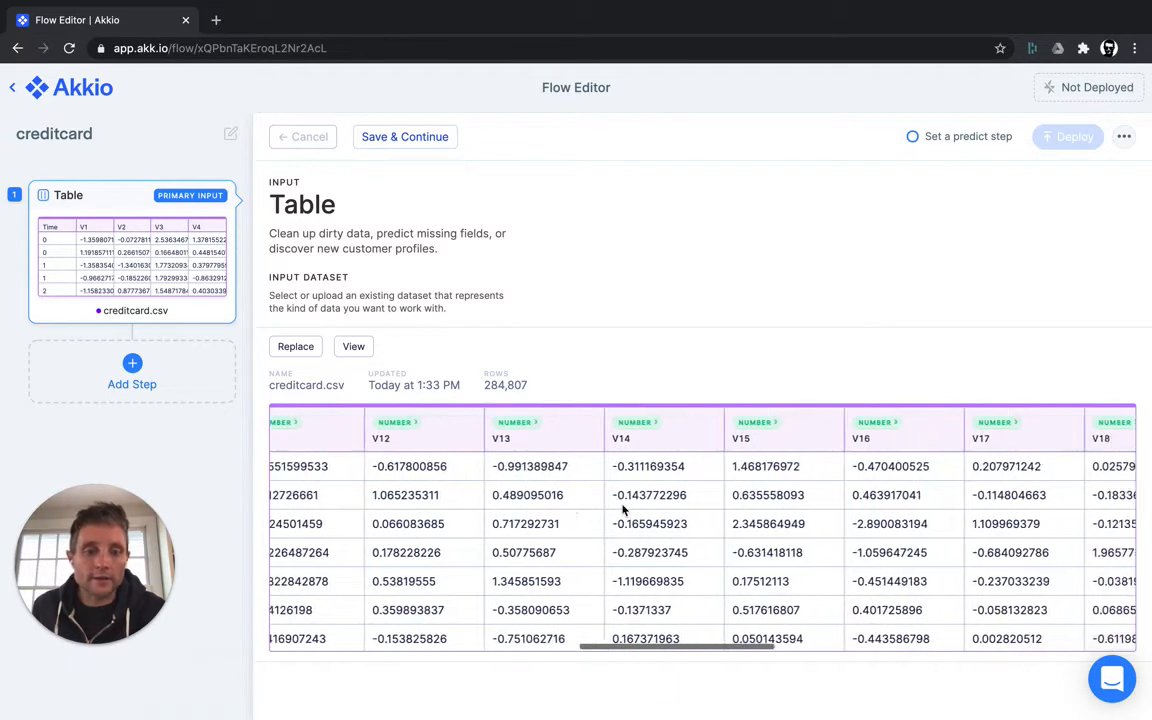
{"action": "scroll", "scroll_direction": "right", "scroll_amount": 3}
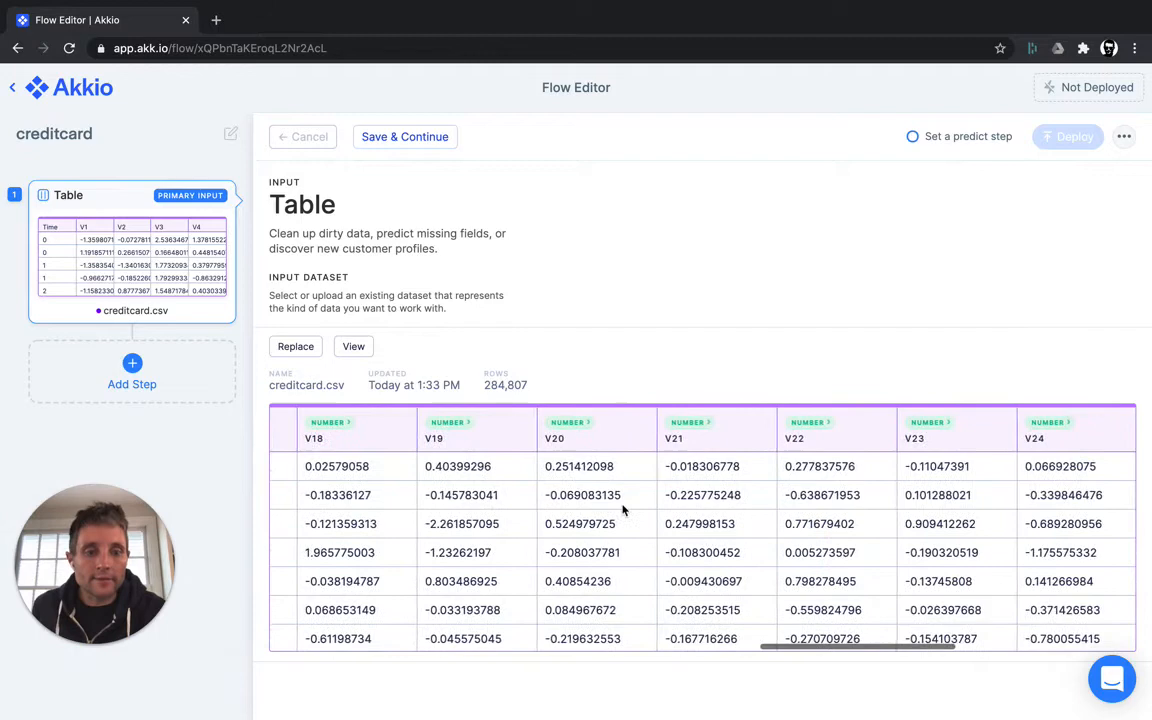
{"action": "scroll", "scroll_direction": "right", "scroll_amount": 3}
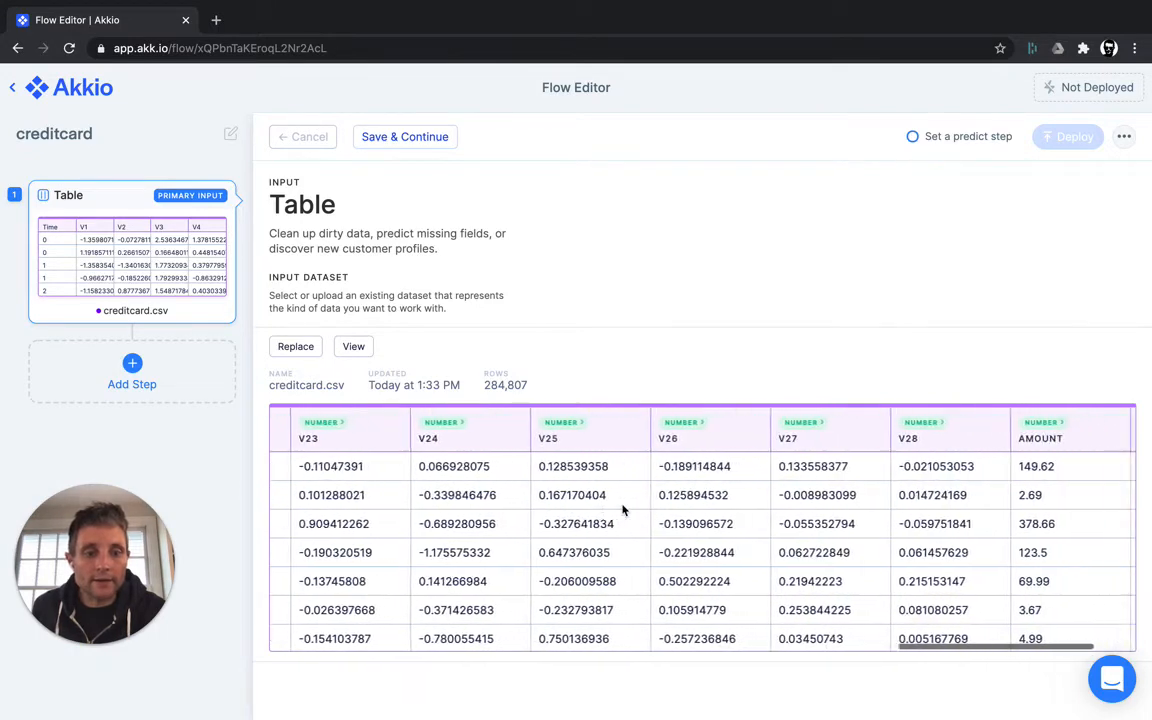
{"action": "scroll", "scroll_direction": "right", "scroll_amount": 3}
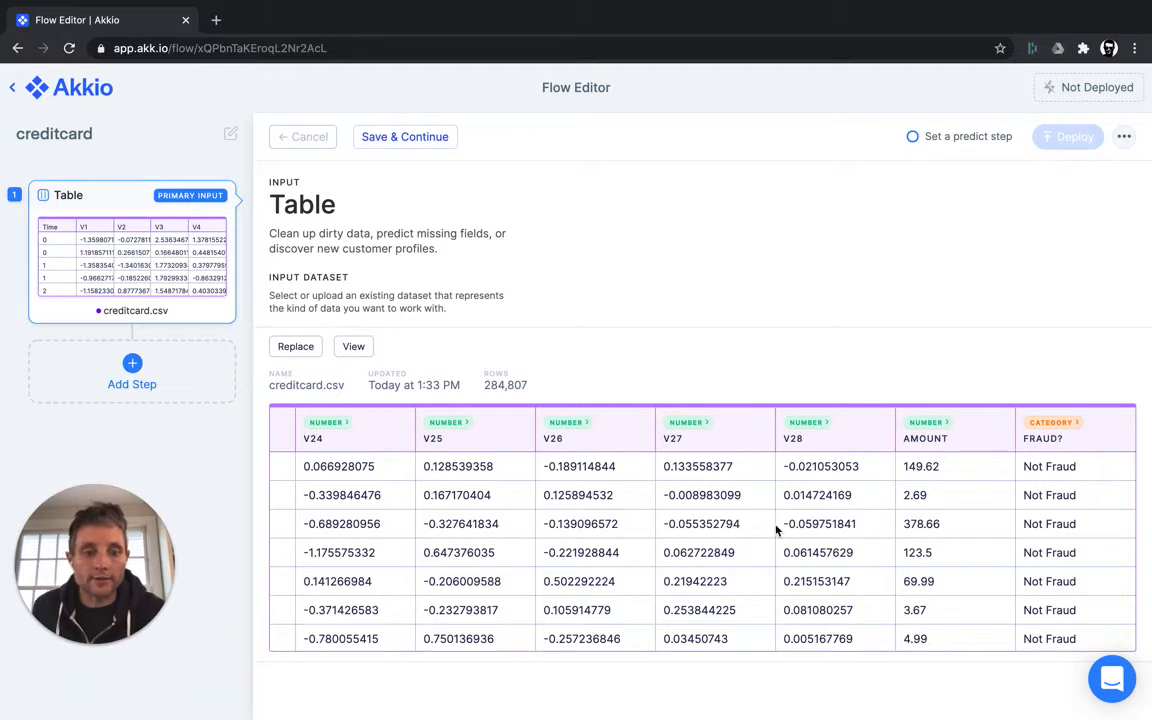
{"action": "mouse_move", "coordinate": [962, 474]}
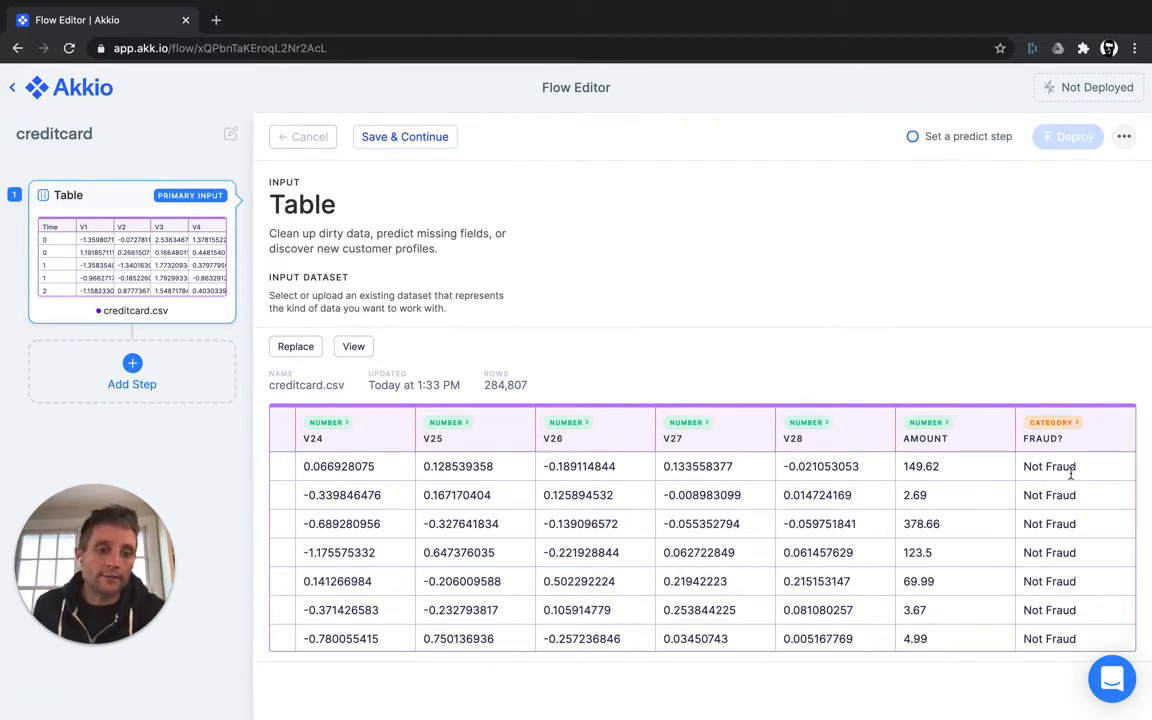
{"action": "scroll", "scroll_direction": "down", "scroll_amount": 3}
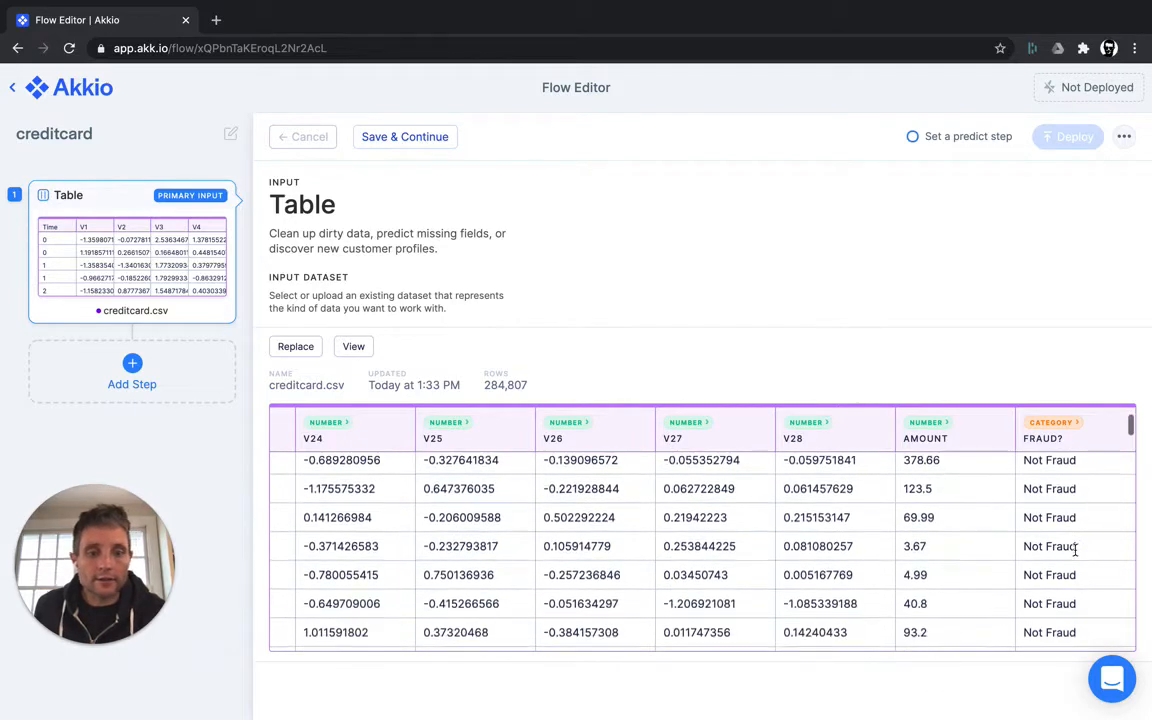
{"action": "scroll", "scroll_direction": "up", "scroll_amount": 3}
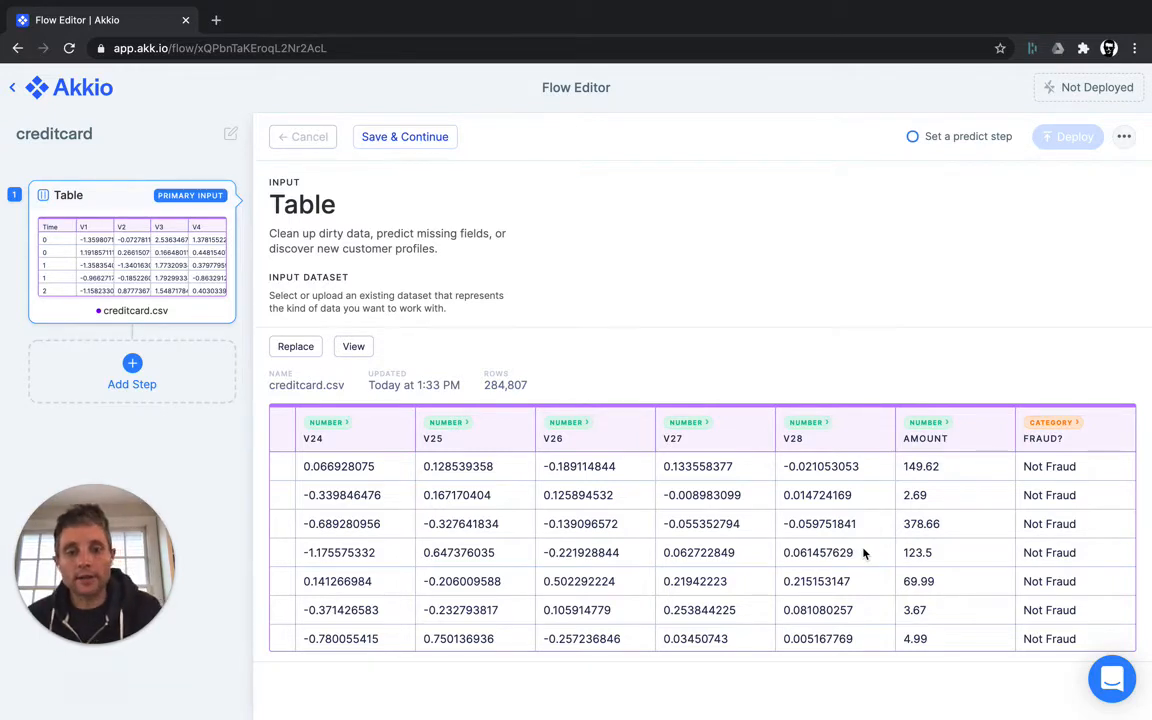
{"action": "mouse_move", "coordinate": [470, 352]}
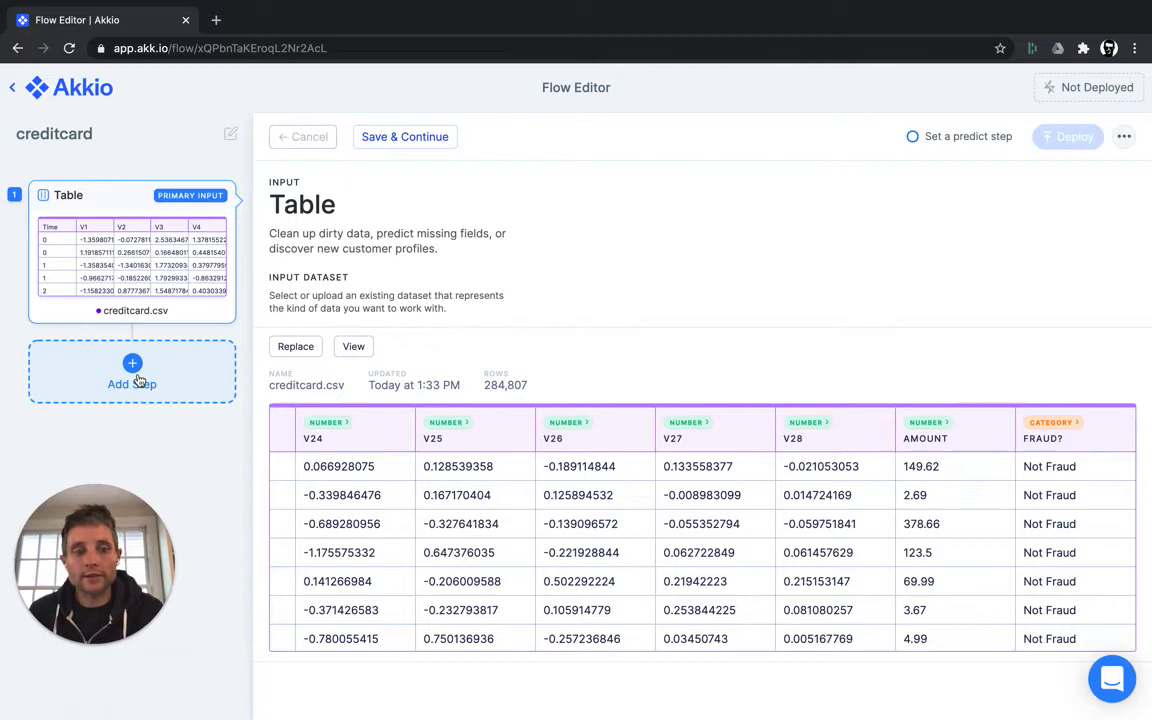
{"action": "mouse_move", "coordinate": [632, 458]}
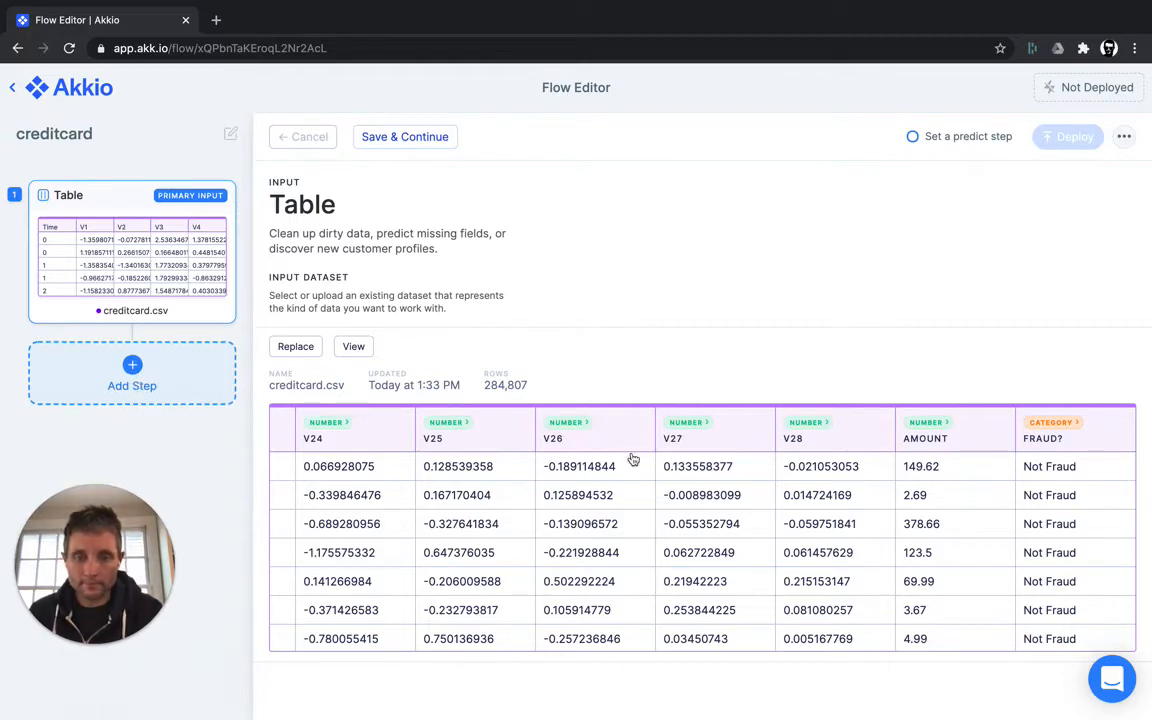
Add a Predict step and select Fraud? as the field to predict
{"action": "left_click", "coordinate": [132, 374]}
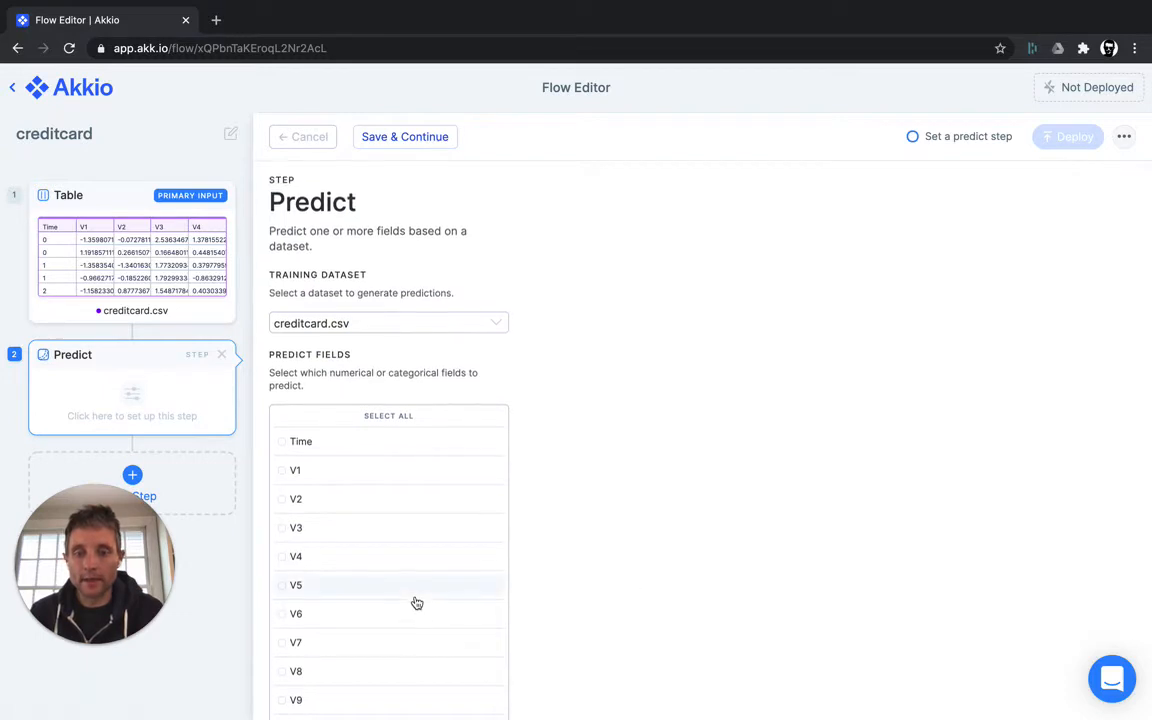
{"action": "scroll", "scroll_direction": "down", "scroll_amount": 3}
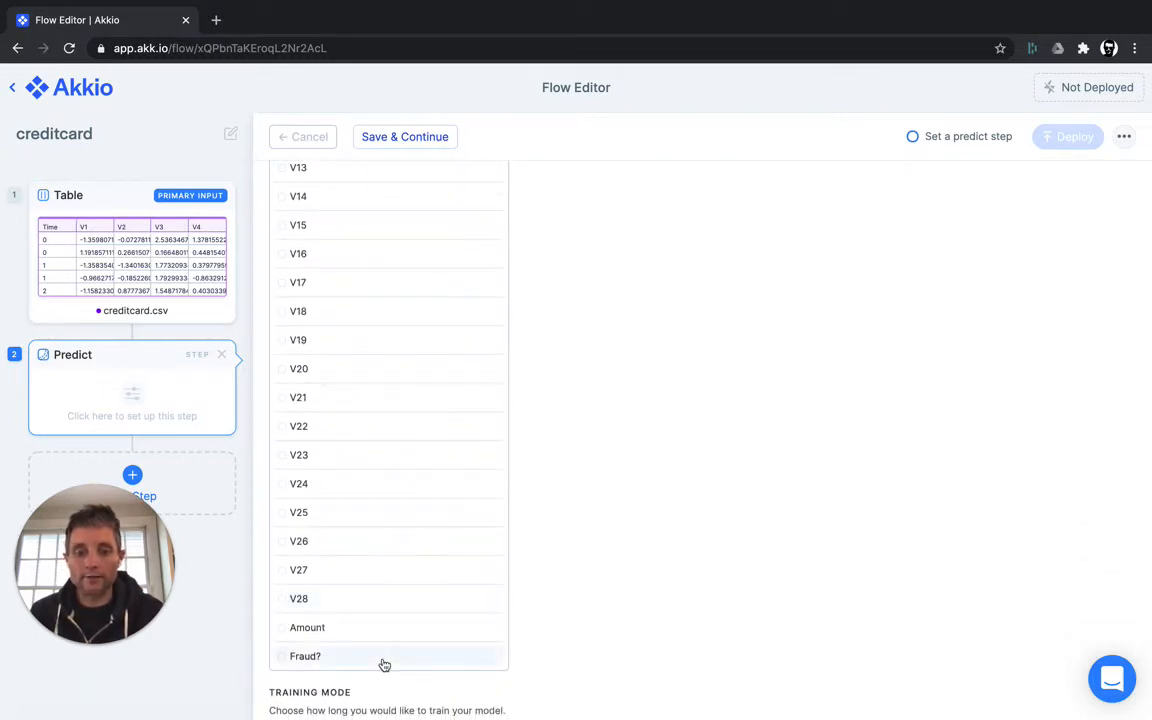
{"action": "left_click", "coordinate": [304, 656]}
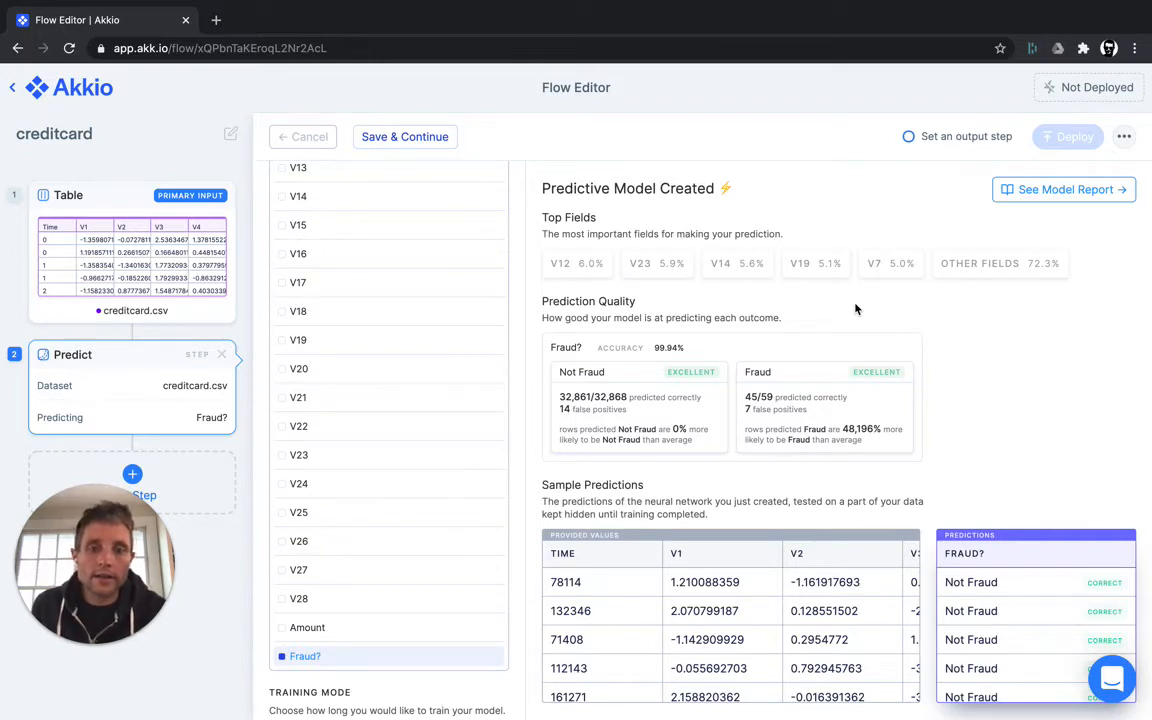
{"action": "mouse_move", "coordinate": [716, 352]}
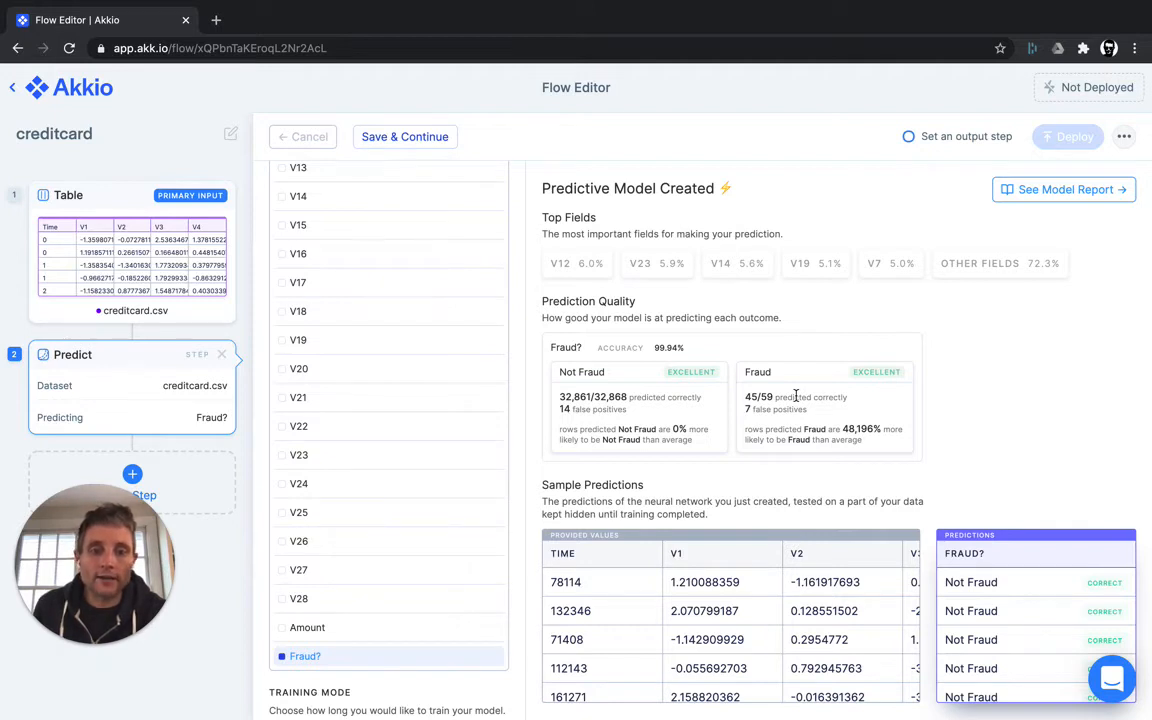
{"action": "mouse_move", "coordinate": [652, 428]}
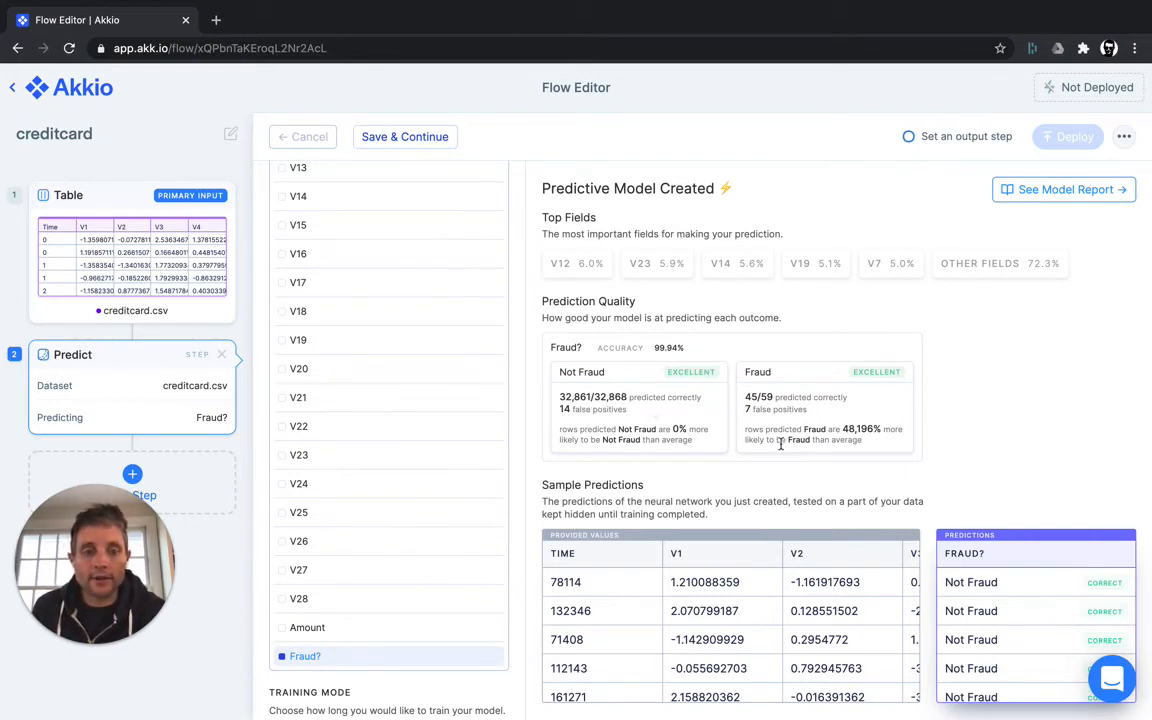
{"action": "mouse_move", "coordinate": [950, 482]}
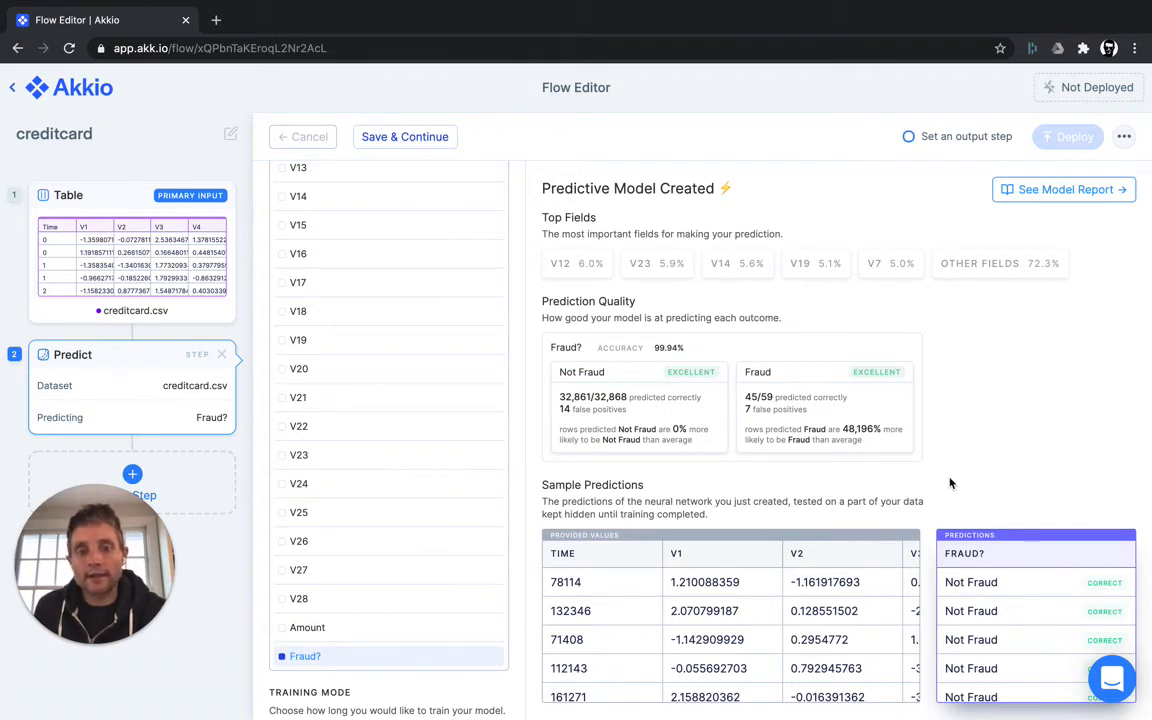
{"action": "mouse_move", "coordinate": [660, 492]}
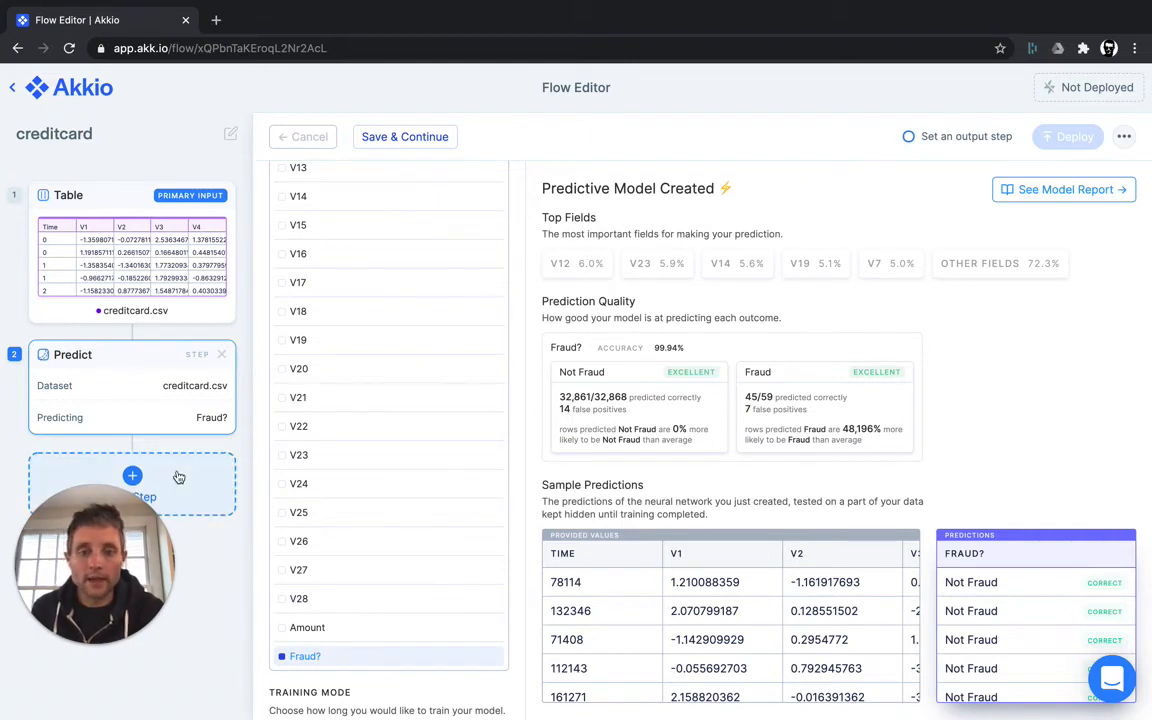
Add a third step with API as the output for the Predict Fraud? model
{"action": "left_click", "coordinate": [132, 476]}
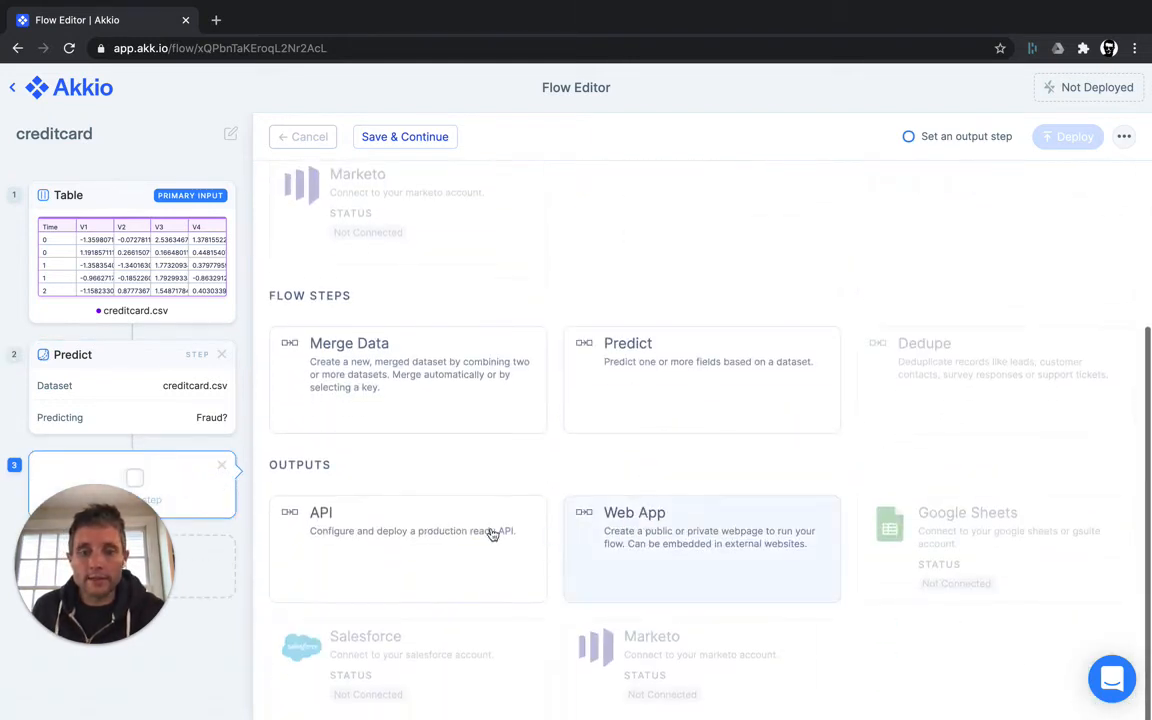
{"action": "left_click", "coordinate": [408, 540]}
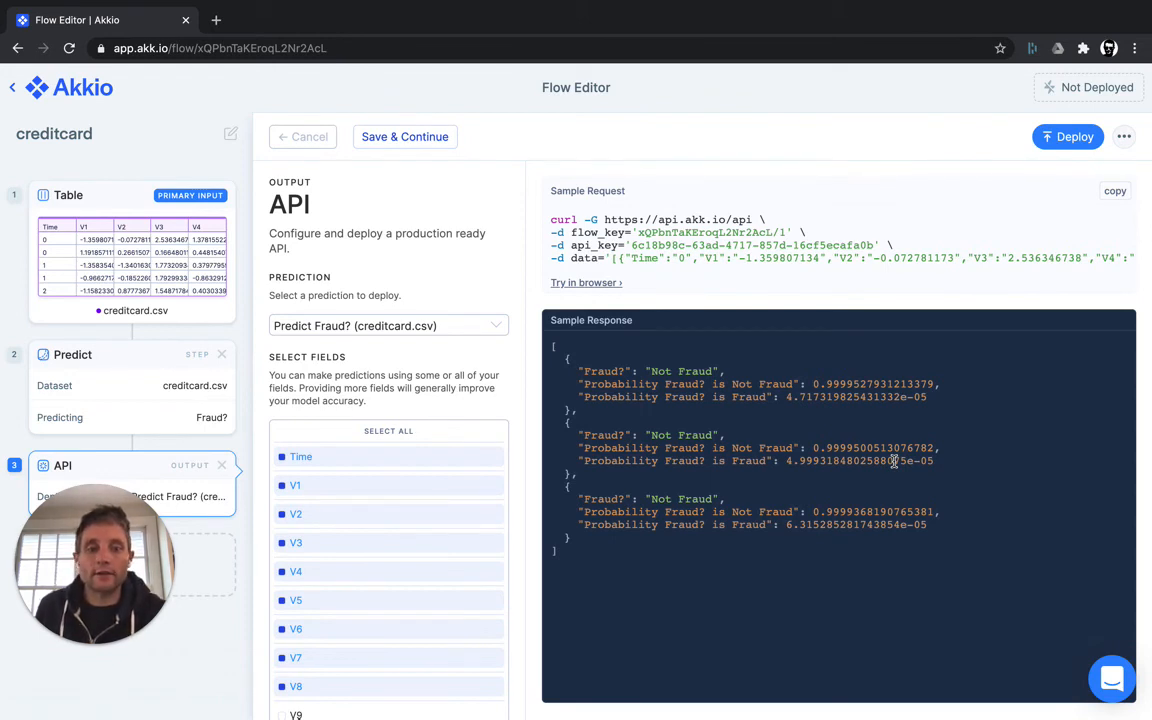
{"action": "mouse_move", "coordinate": [516, 496]}
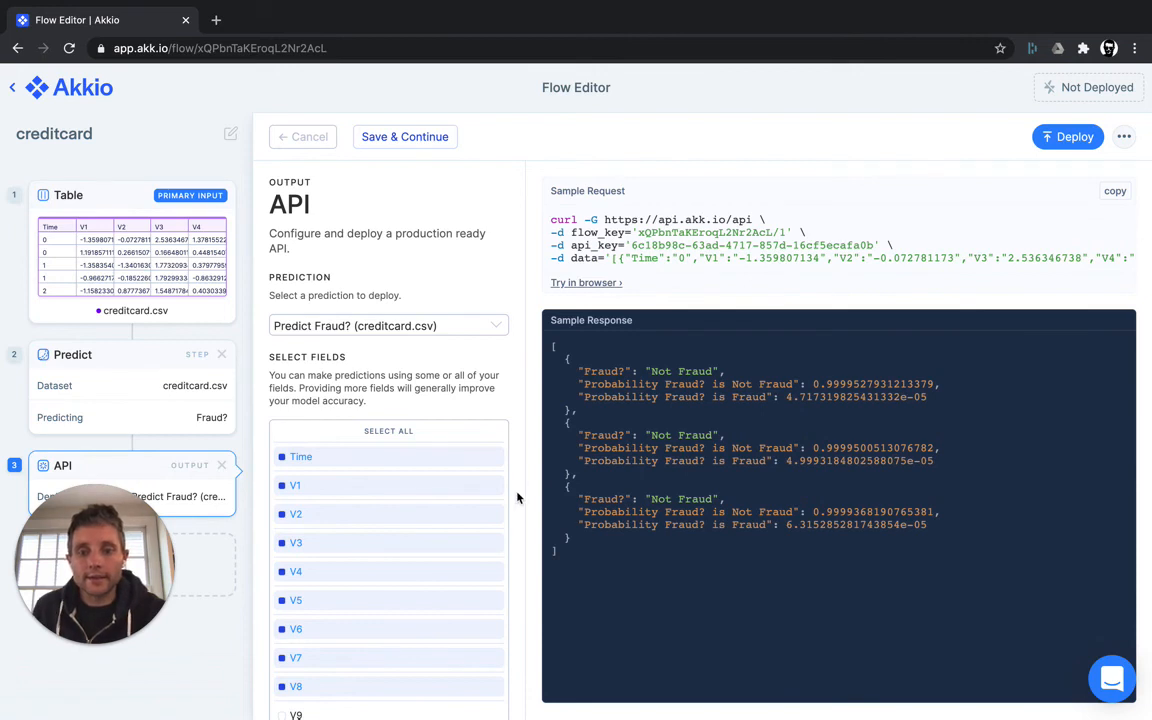
{"action": "scroll", "scroll_direction": "down", "scroll_amount": 3}
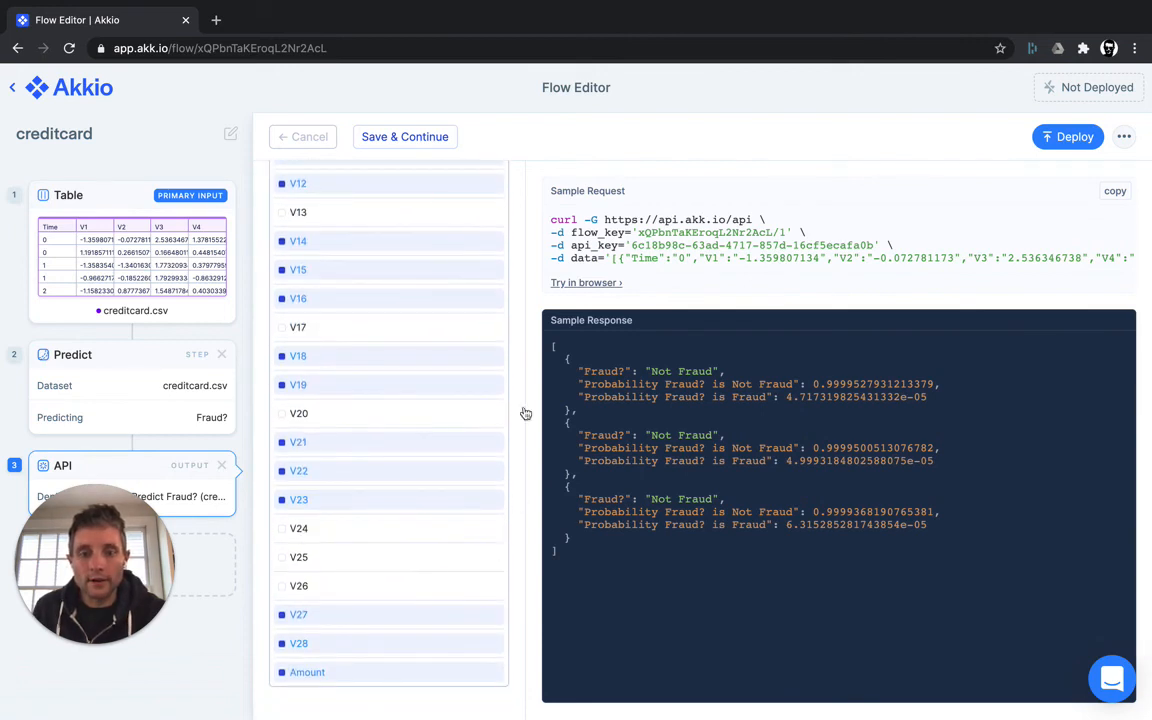
{"action": "mouse_move", "coordinate": [780, 332]}
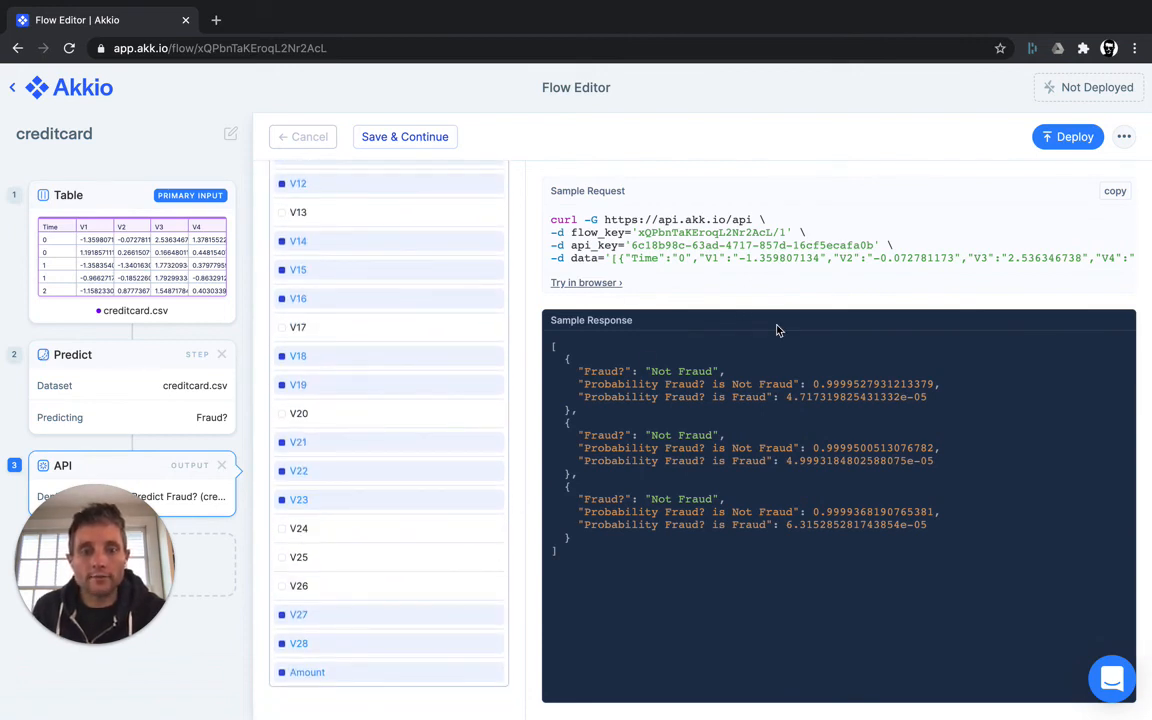